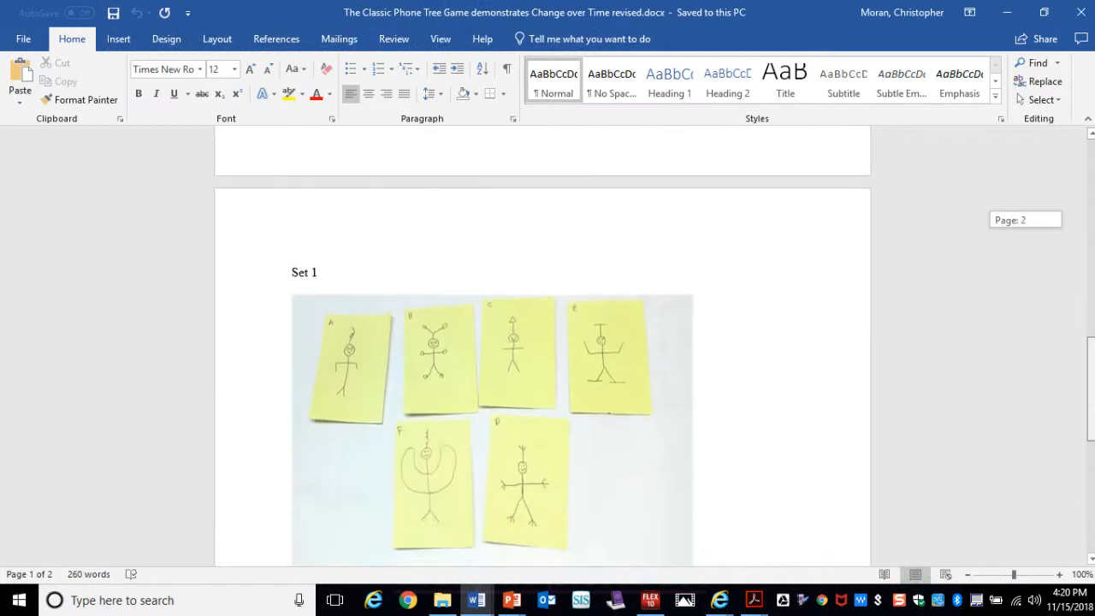
Keep the Word handout at 100% zoom, then bring up the live HoverCam Flex10 camera feed
{"action": "scroll", "scroll_direction": "down", "scroll_amount": 3}
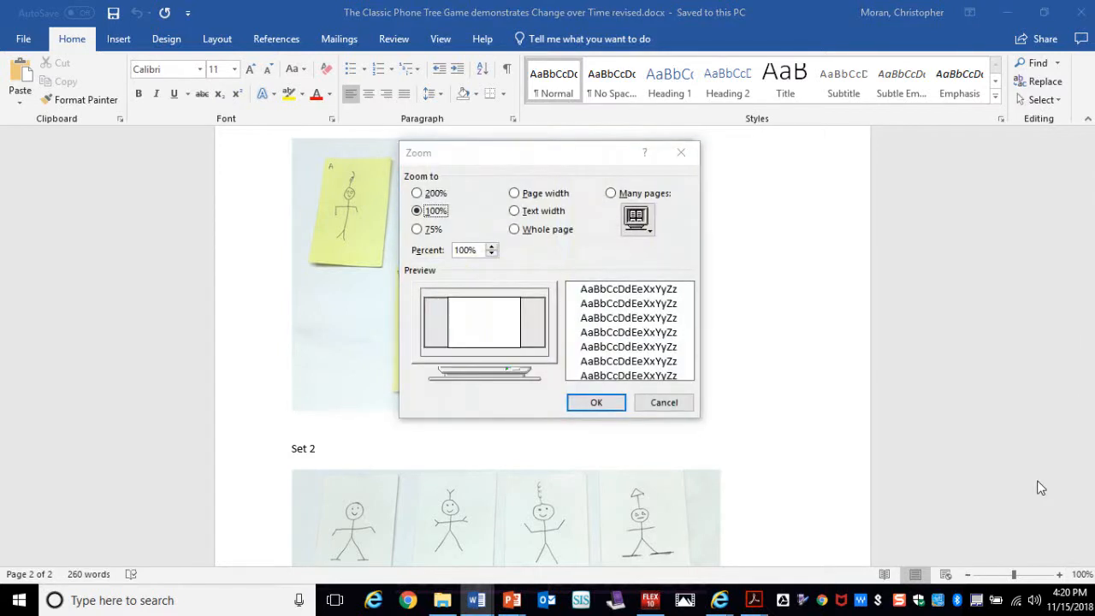
{"action": "left_click", "coordinate": [595, 402]}
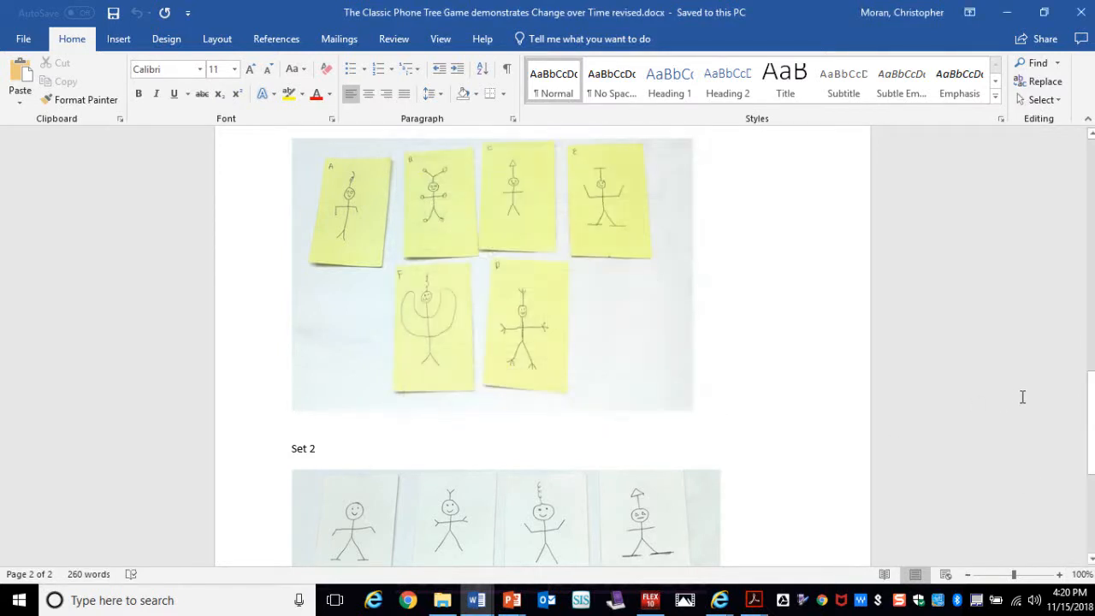
{"action": "scroll", "scroll_direction": "down", "scroll_amount": 3}
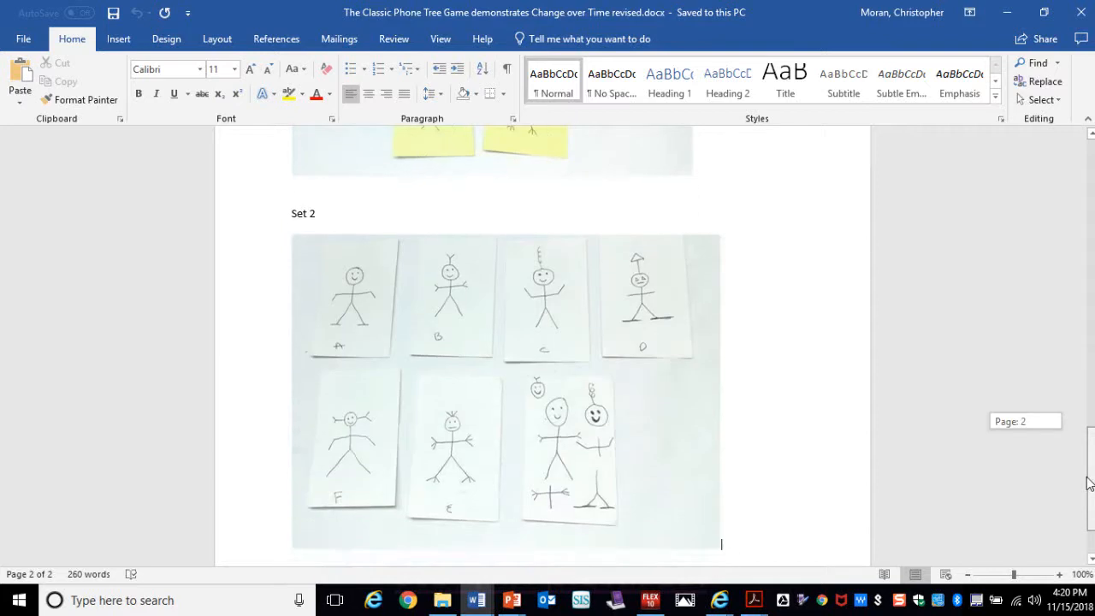
{"action": "scroll", "scroll_direction": "down", "scroll_amount": 3}
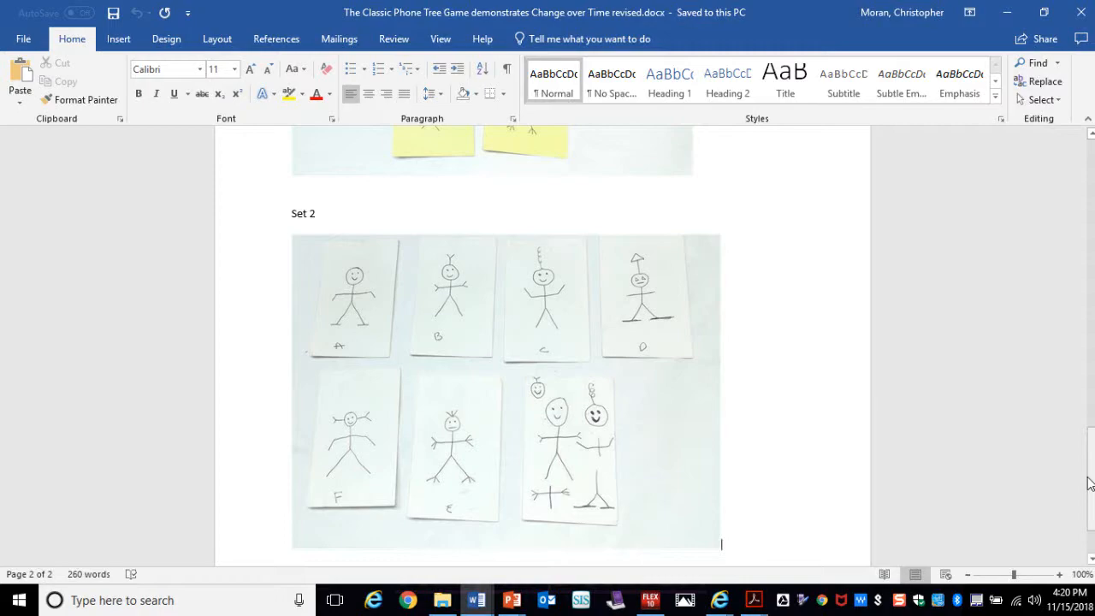
{"action": "left_click", "coordinate": [650, 599]}
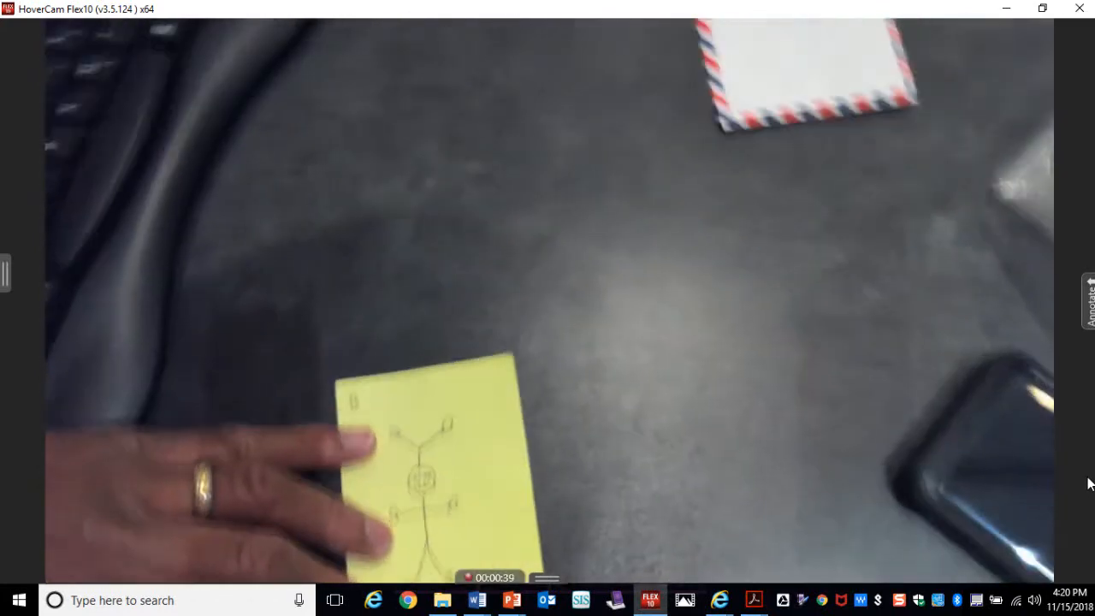